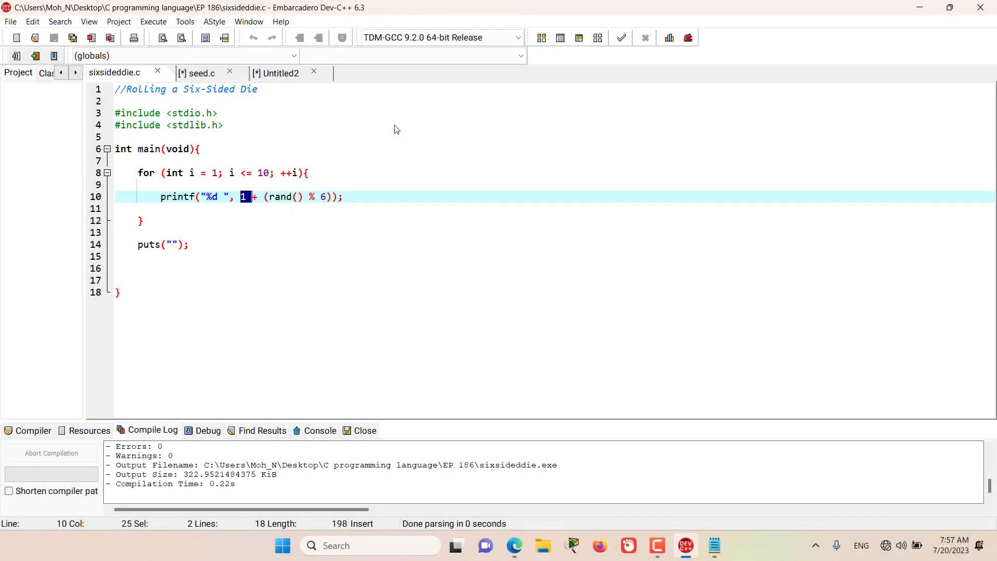
Switch to the seed.c tab and look over its title comment
left_click(197, 72)
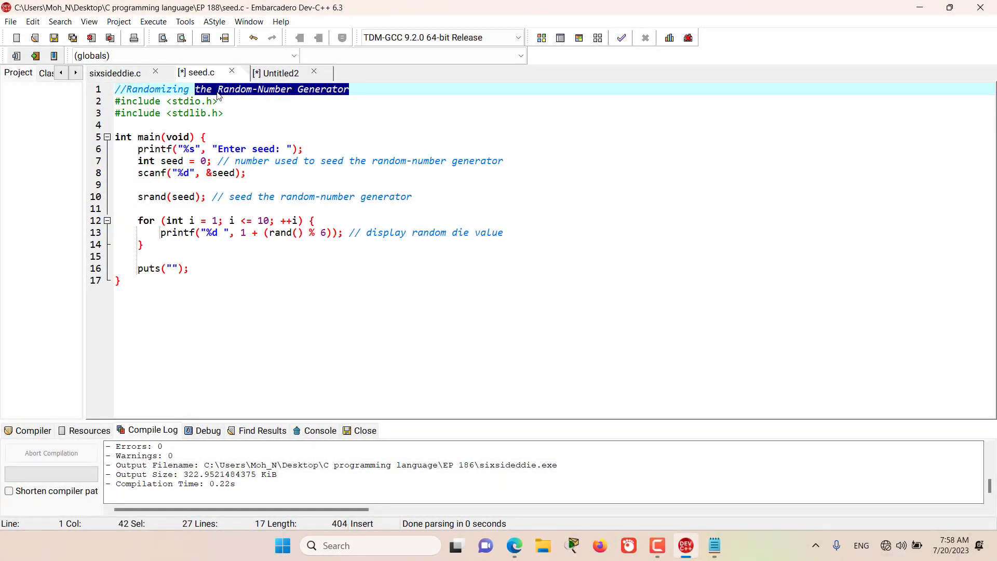
left_click(126, 88)
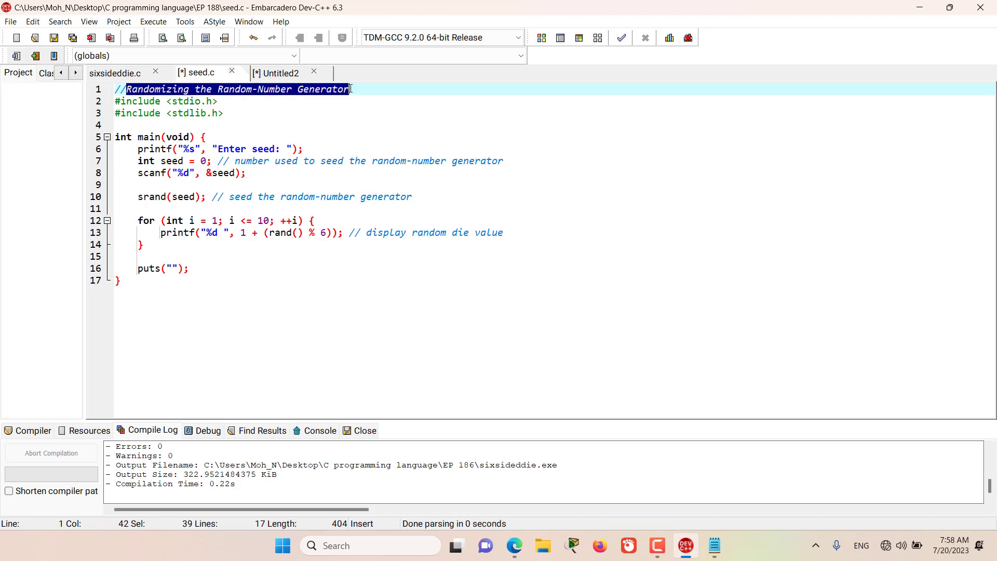
left_click(224, 113)
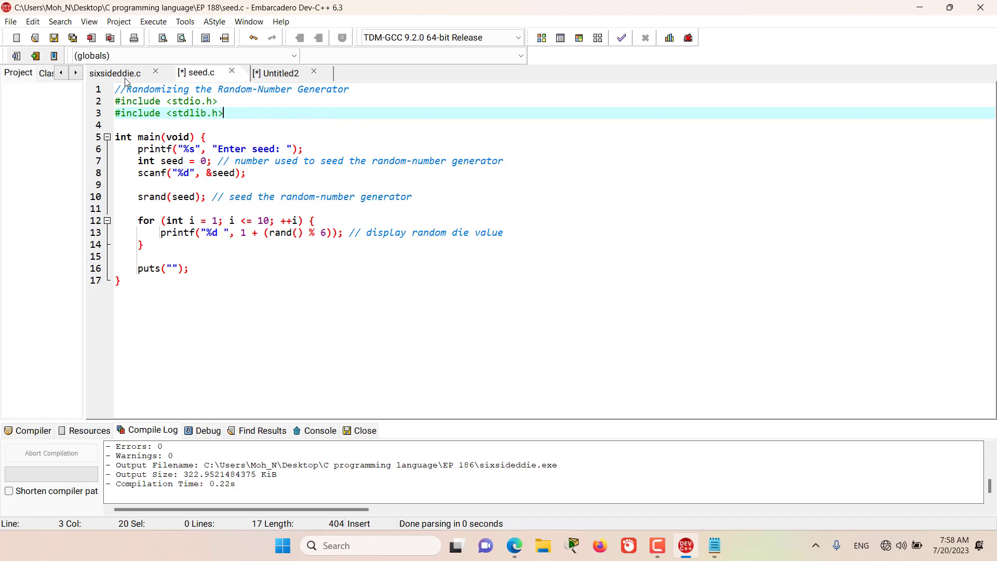
Return to the sixsideddie.c program to run it
left_click(114, 73)
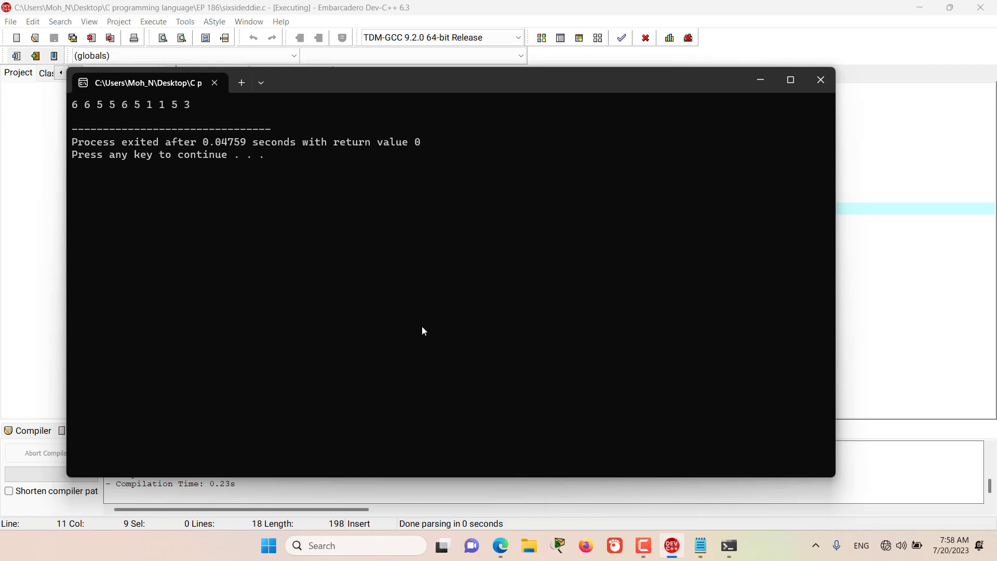
mouse_move(642, 464)
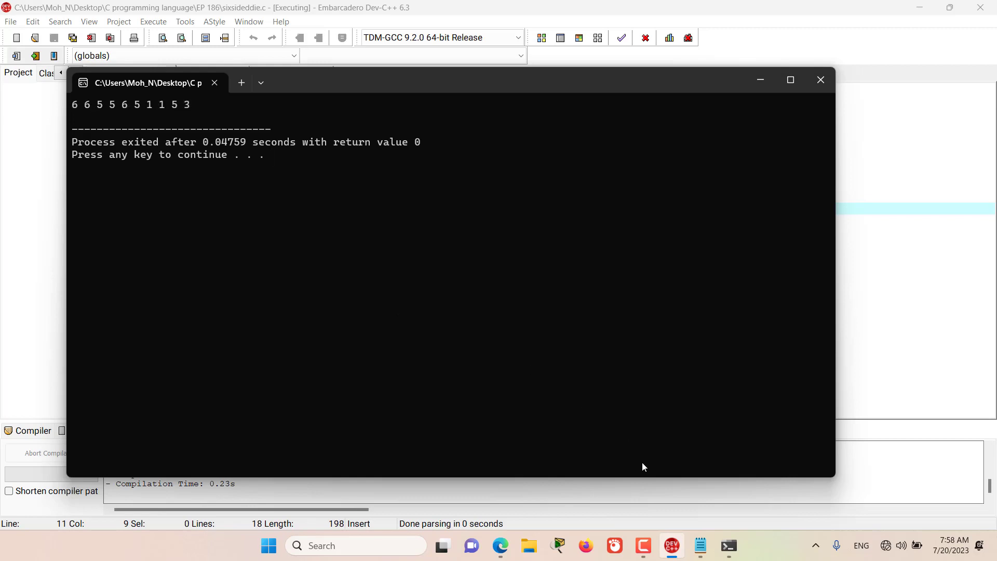
type("bote")
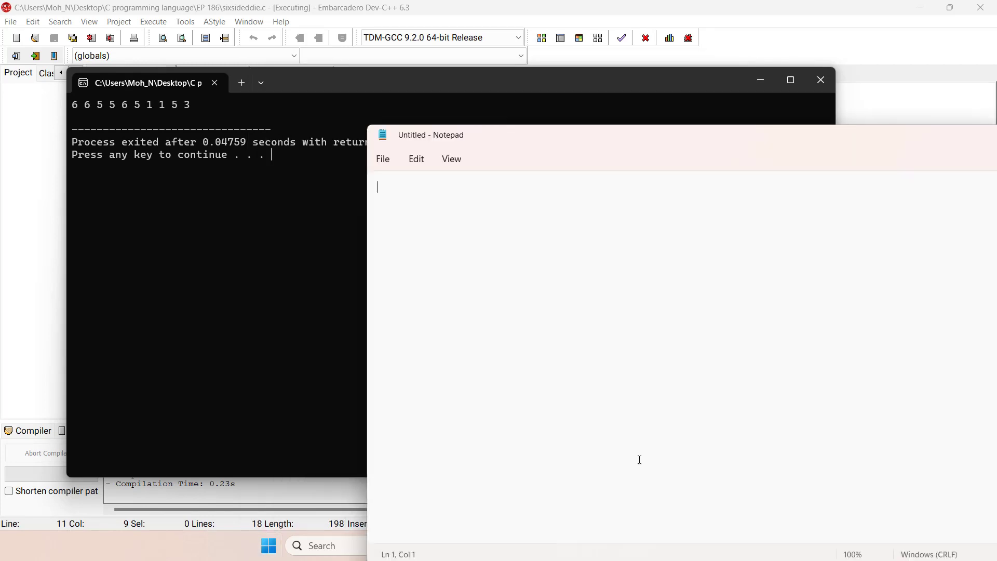
type("6 6 5 5 6 5 1 1 5 3")
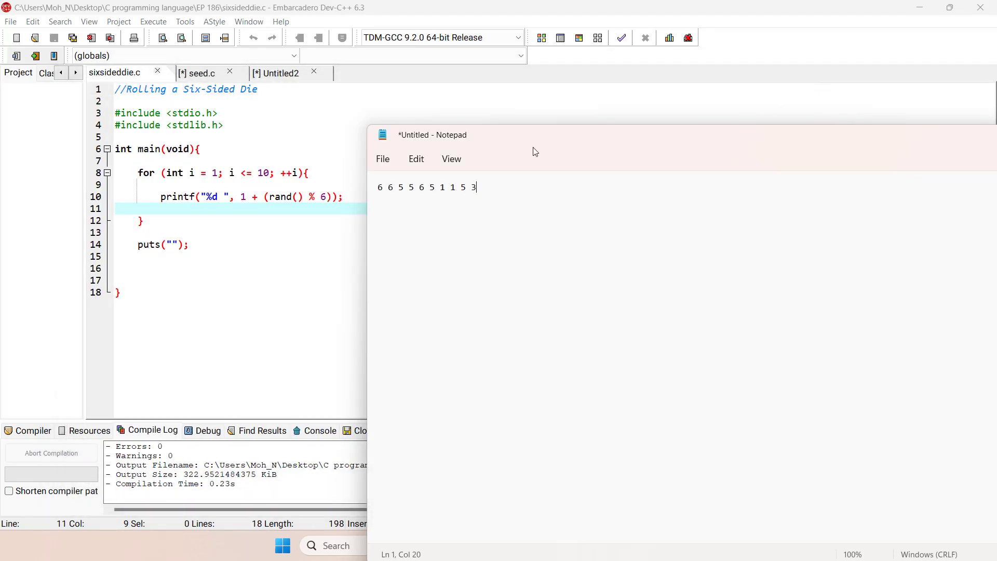
mouse_move(150, 28)
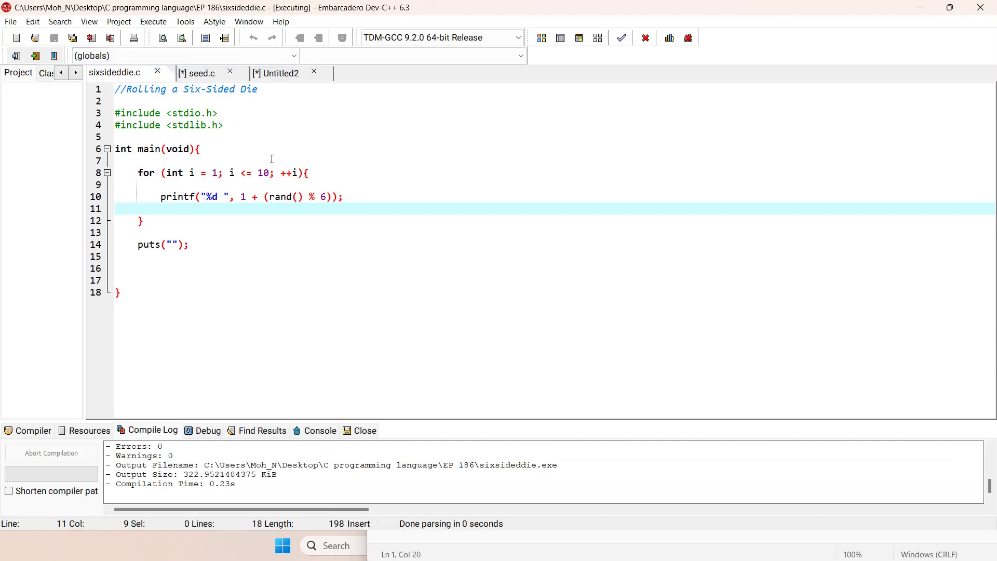
Close the finished console window of the die program
left_click(621, 37)
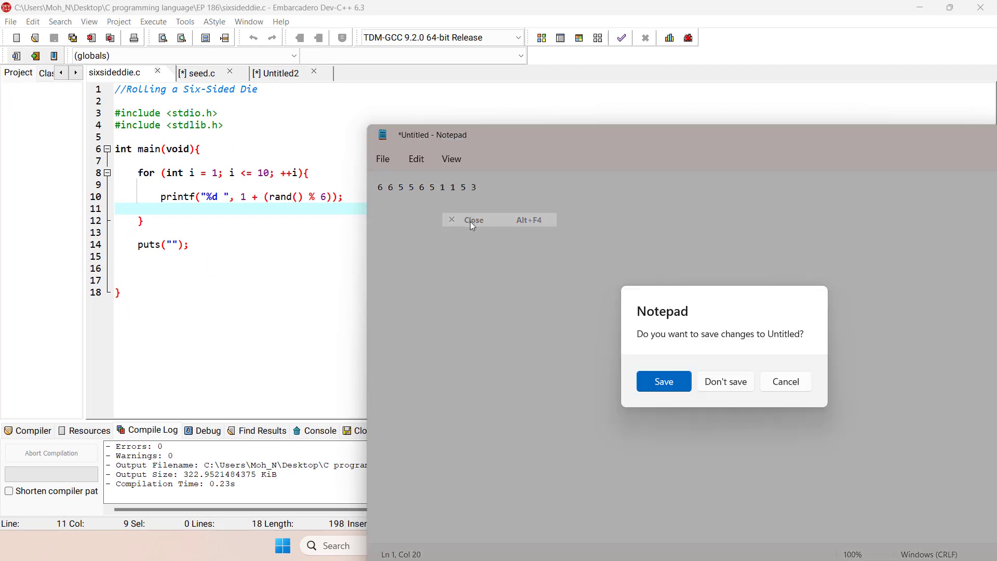
Discard the Notepad note, then switch to seed.c and select srand
left_click(725, 381)
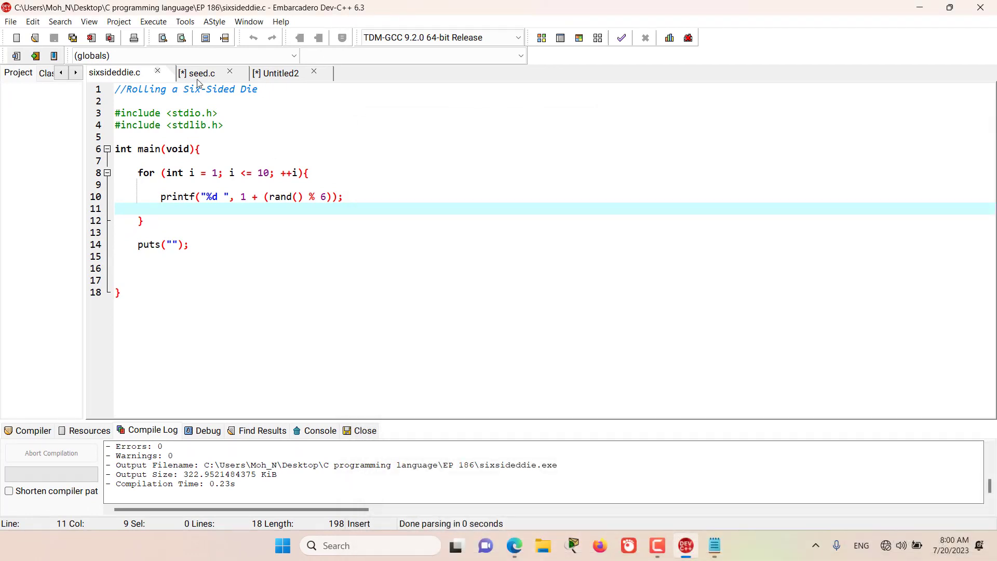
left_click(200, 73)
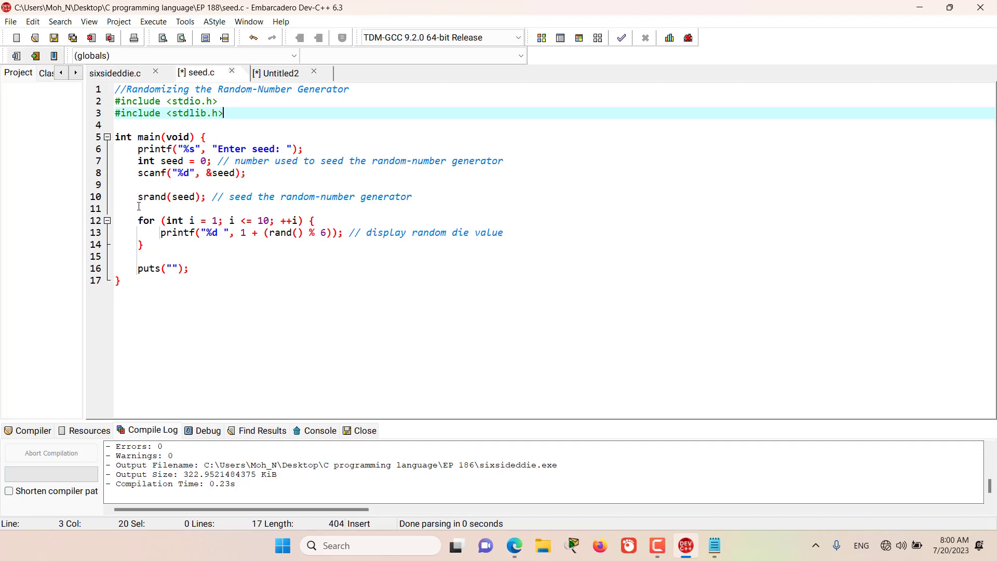
double_click(151, 197)
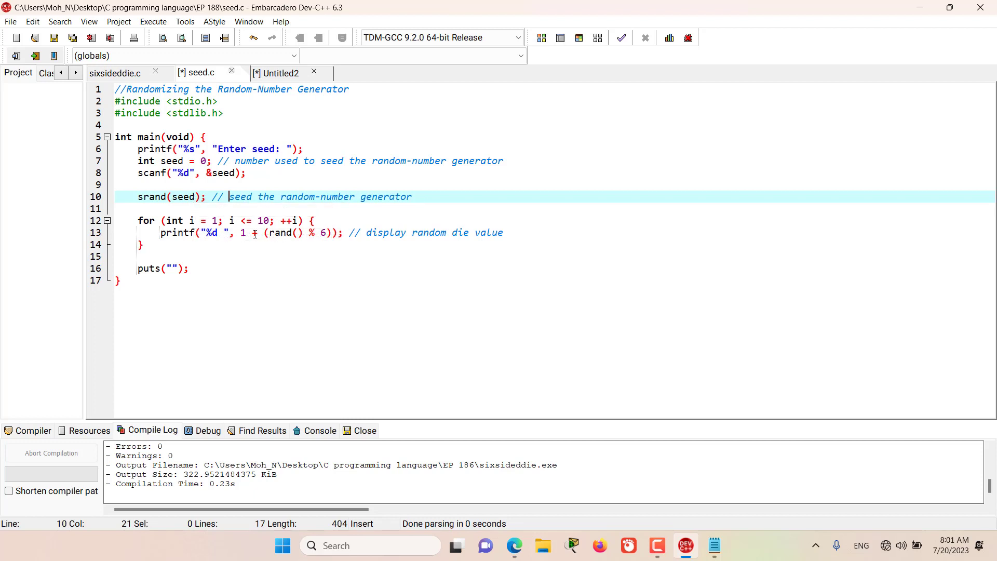
Run seed.c with seed 34, then search for Notepad
double_click(242, 233)
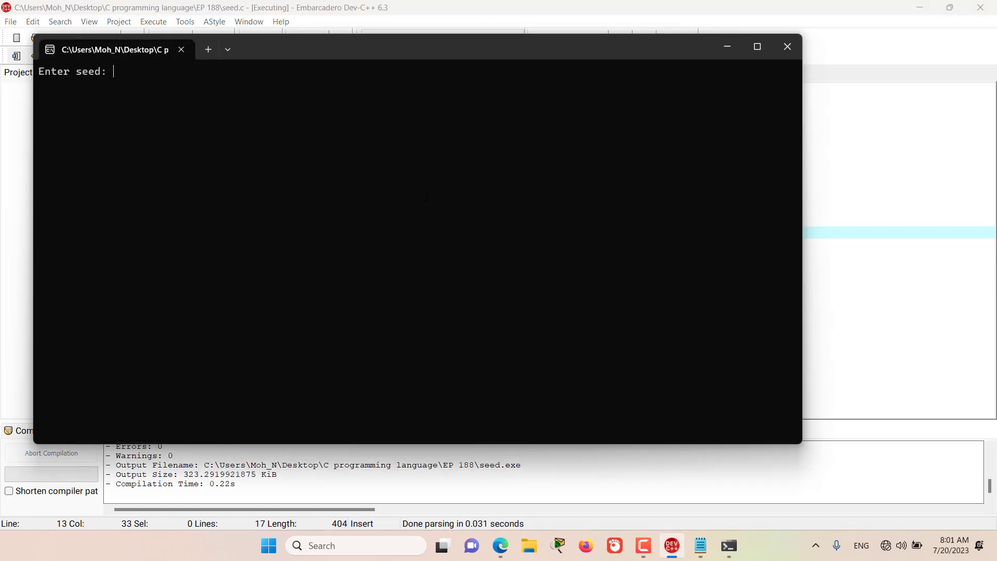
type("34")
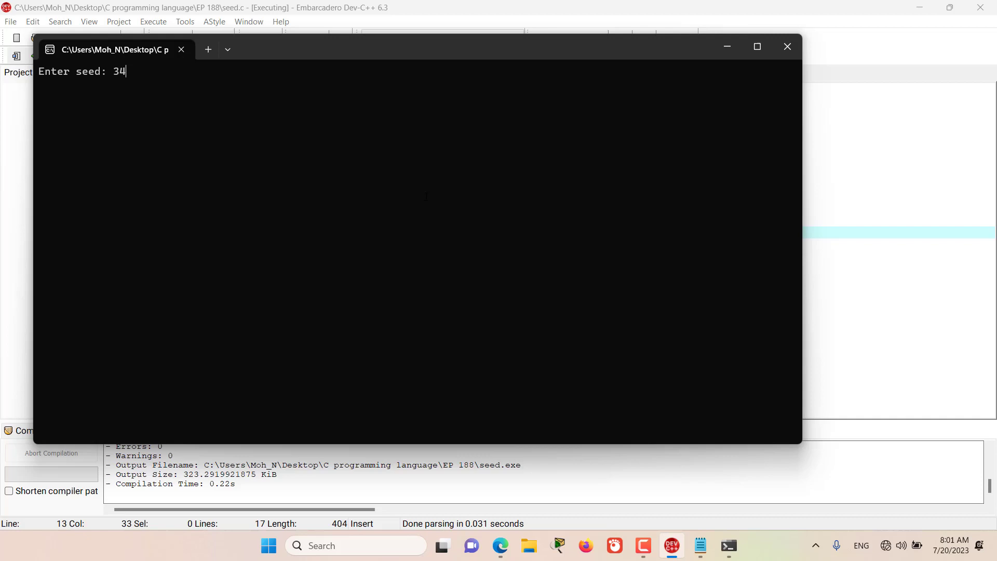
key("enter")
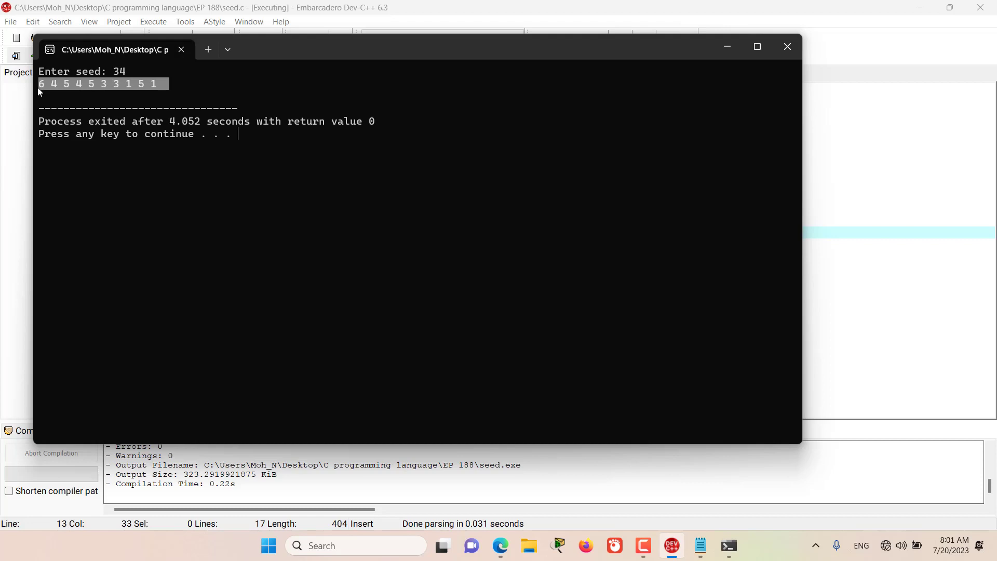
type("notepad")
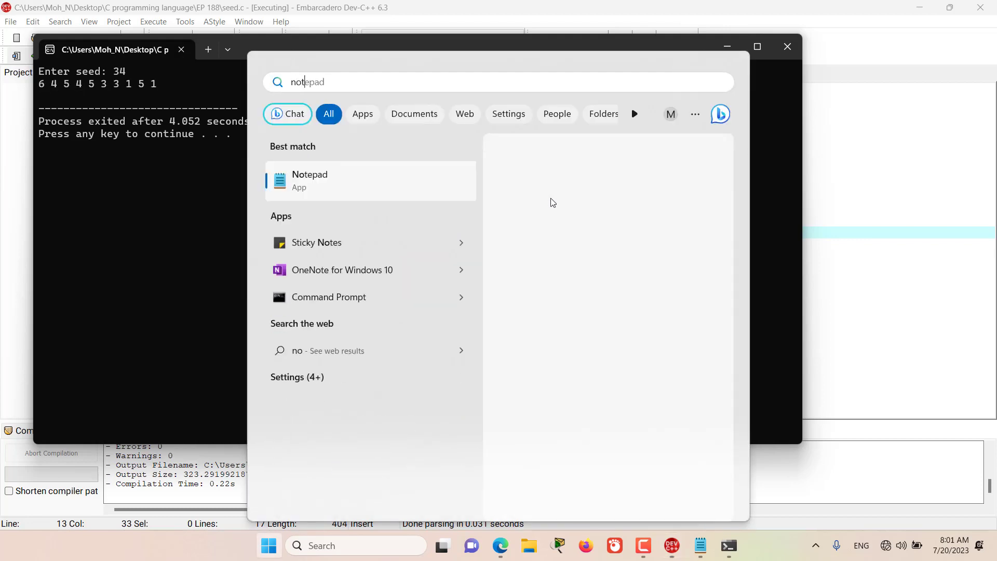
left_click(309, 180)
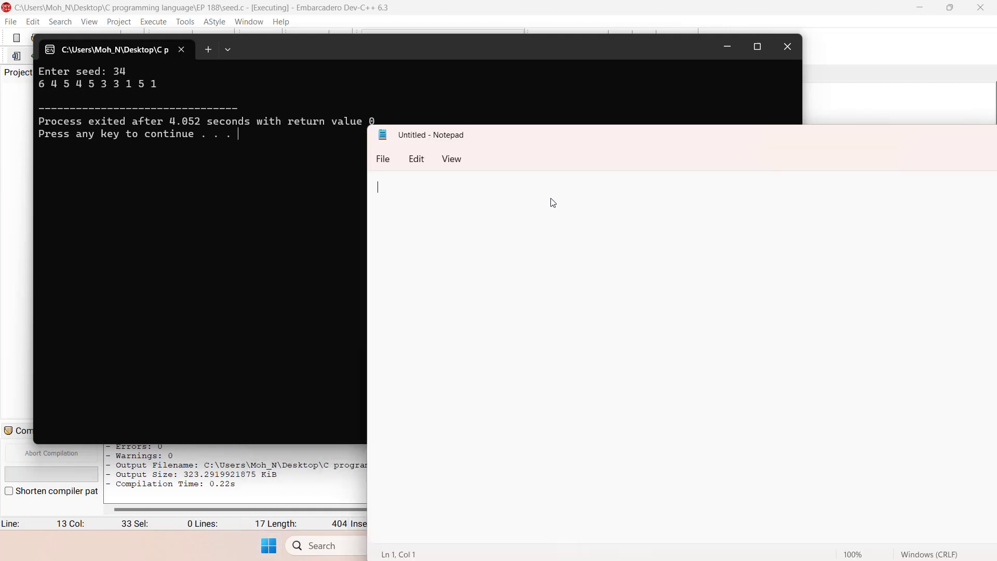
type("6 4 5 4 5 3 3 1 5 1")
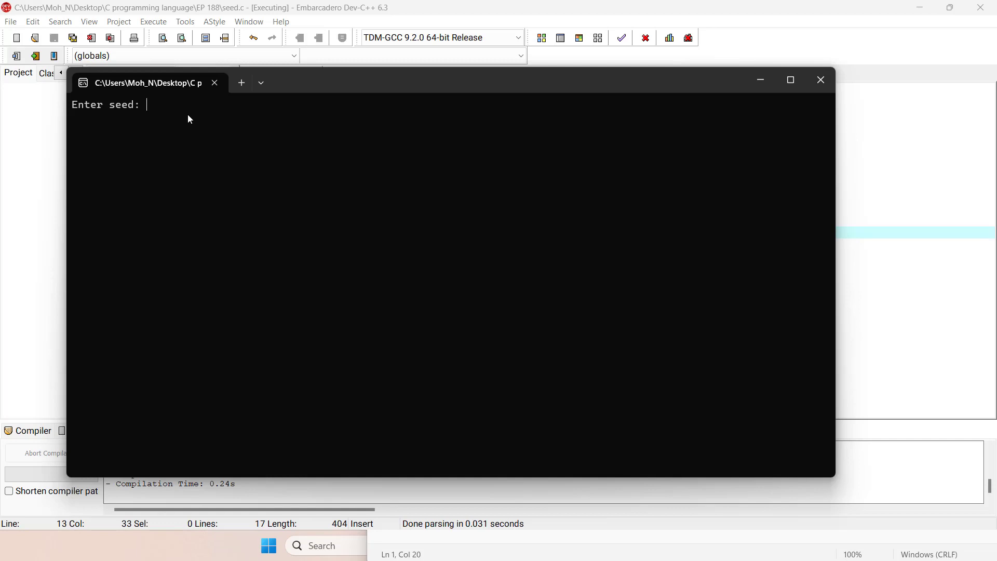
Enter seed 67 at the seed.c prompt
type("67")
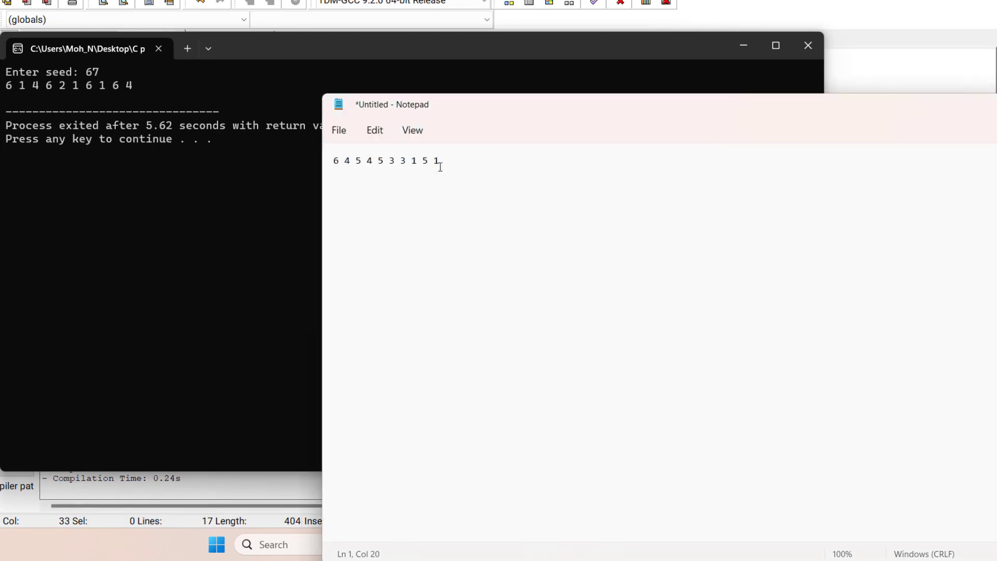
mouse_move(187, 98)
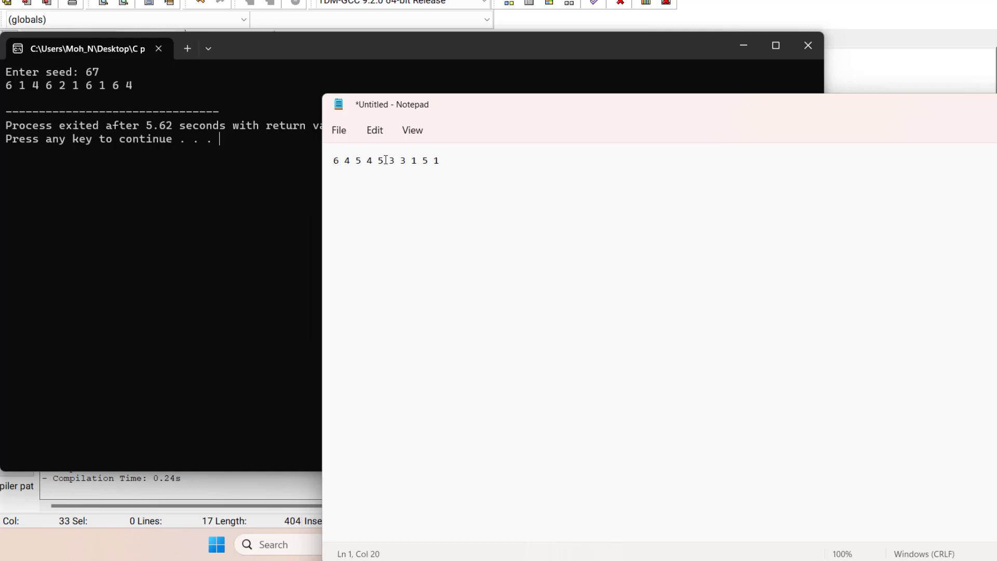
Type srand(time(NULL)) below the rolls and select time(NULL)
type("srand")
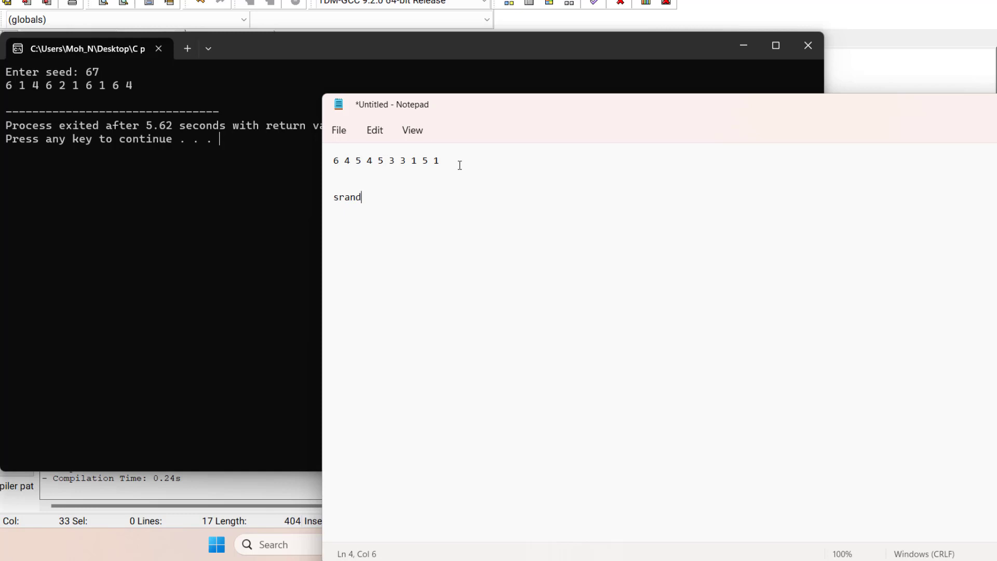
type("(time(NULL))")
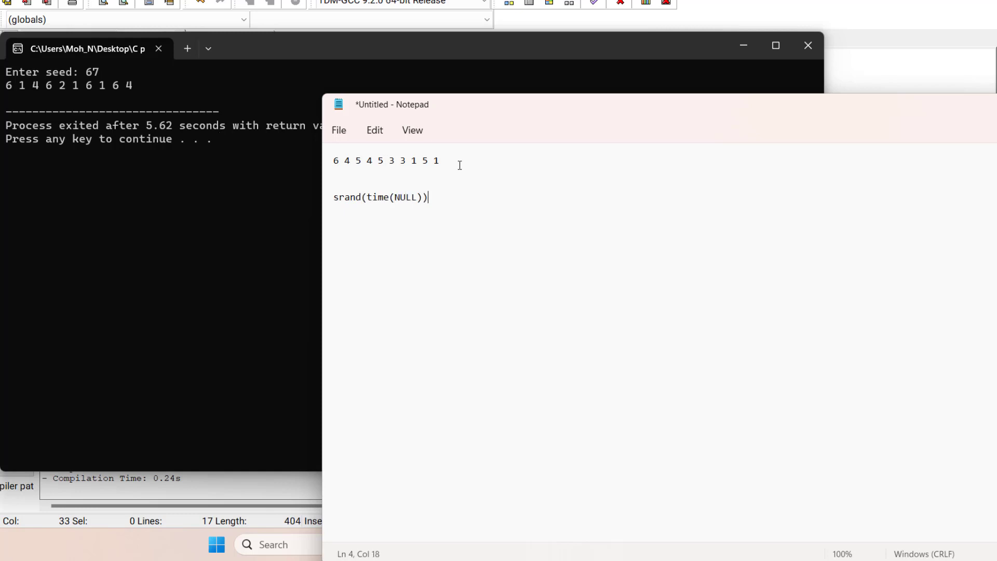
mouse_move(491, 200)
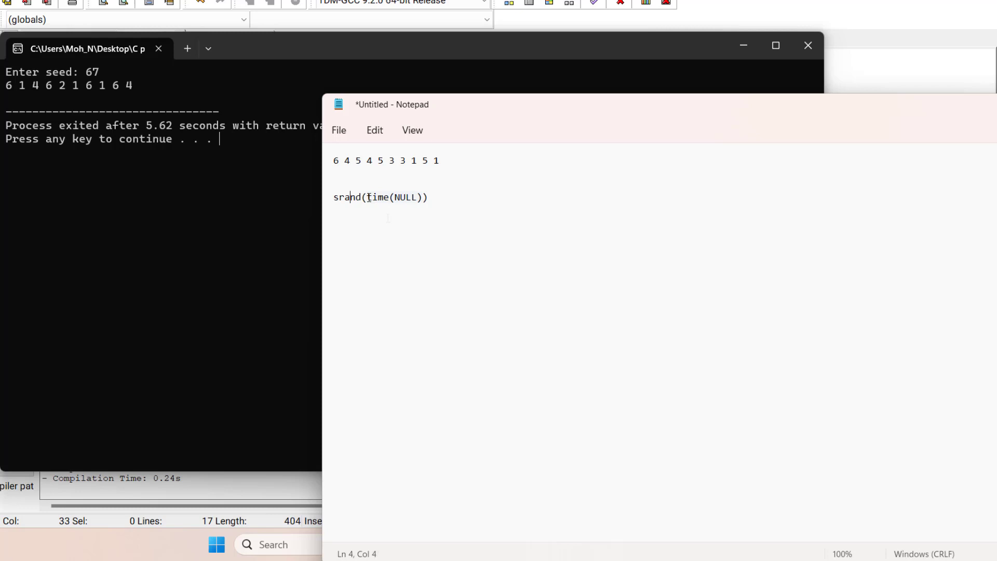
double_click(375, 197)
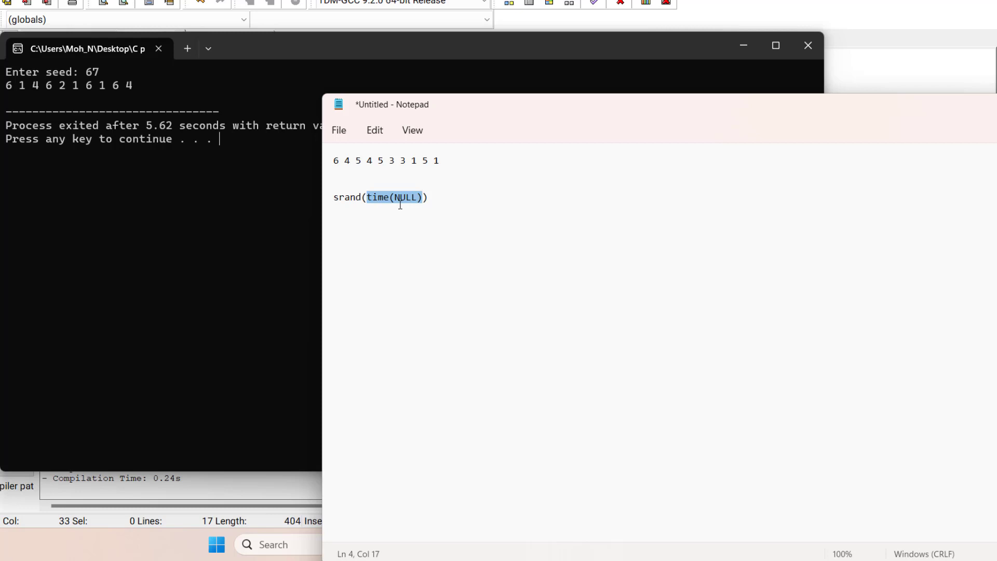
mouse_move(447, 210)
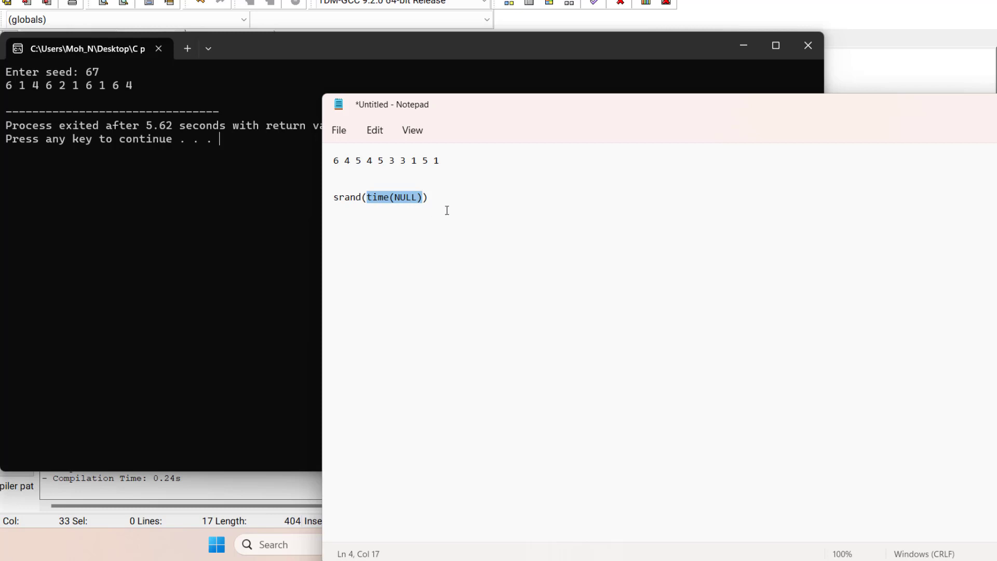
Add the line 'Jan 1st 1970' and select NULL in the srand line
type("Jan 1st 1")
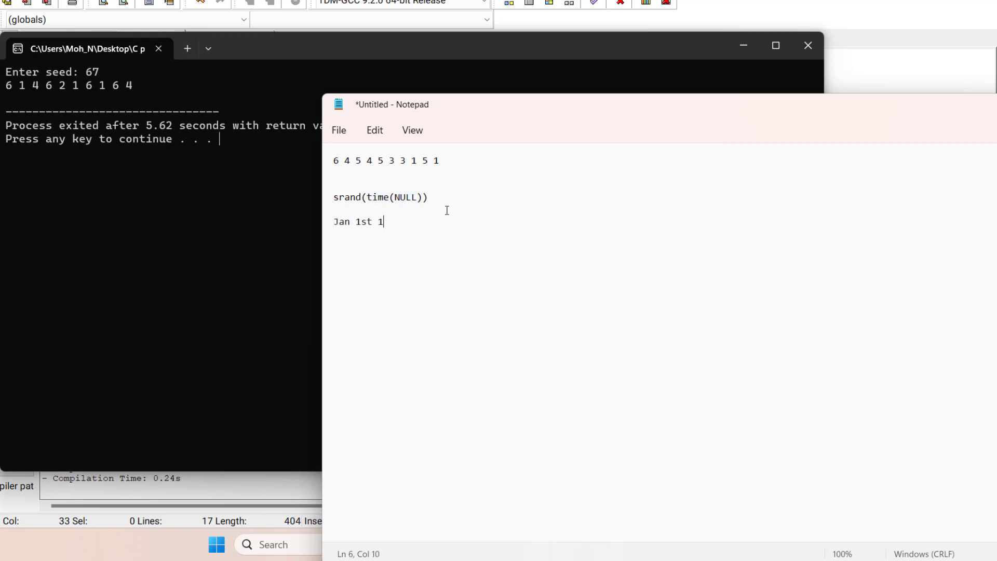
type("970")
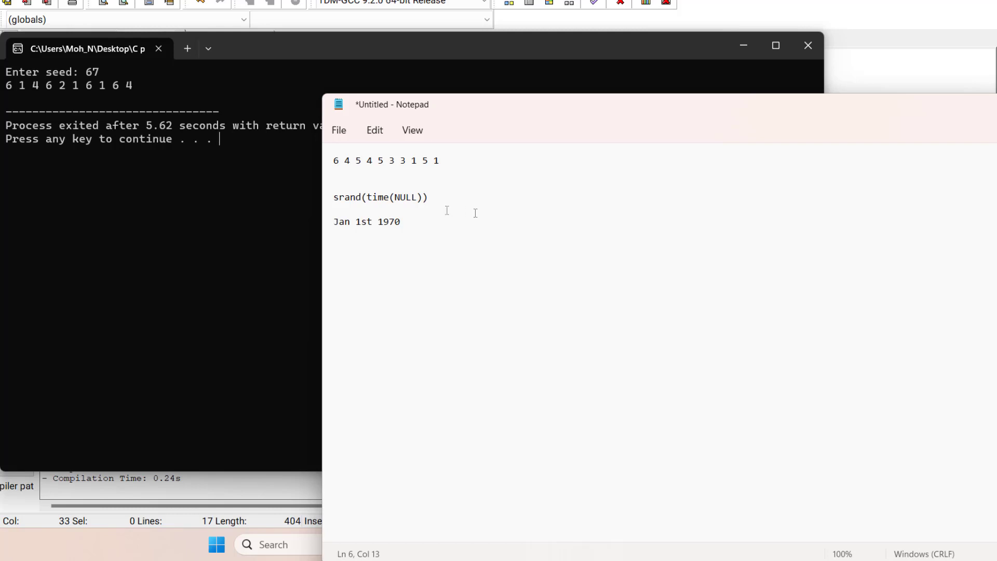
double_click(405, 198)
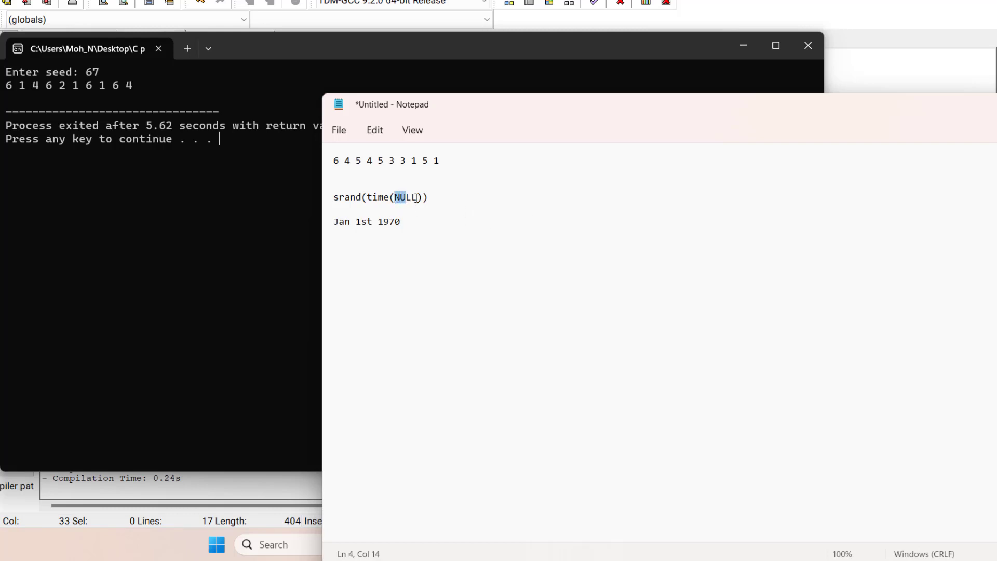